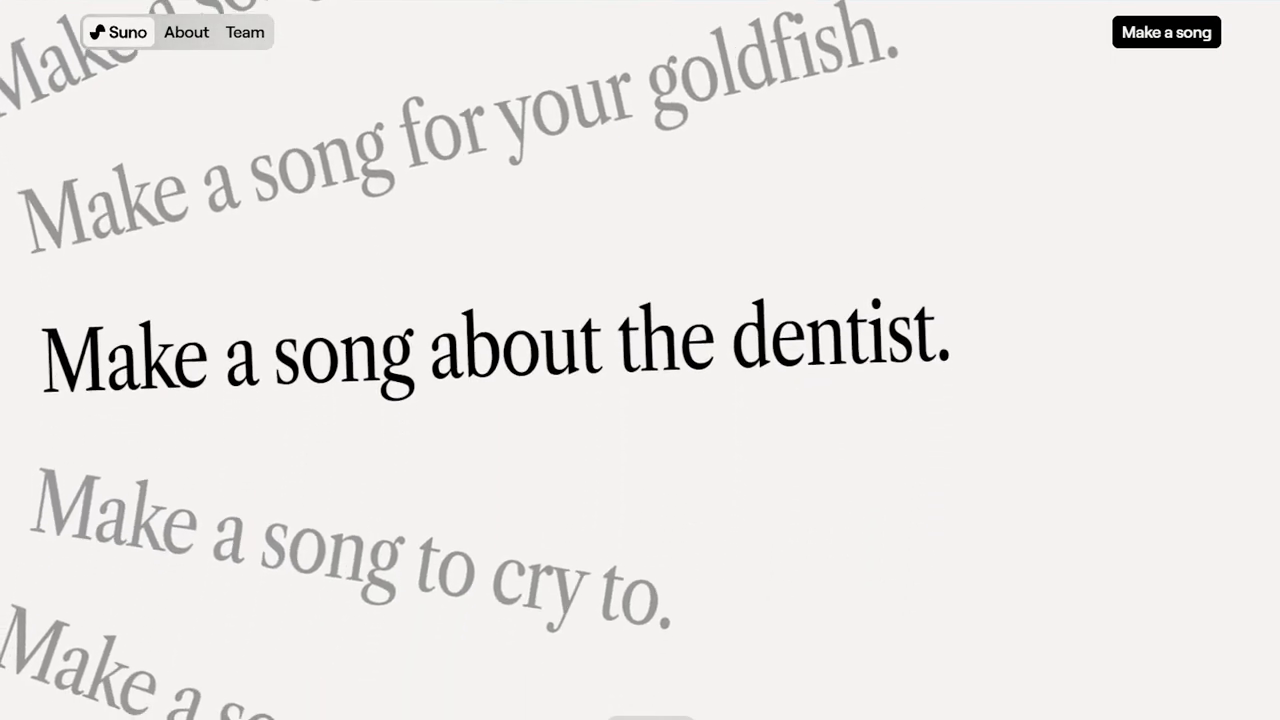
- Scroll down the Suno landing page to reach the Trending songs on Explore
{"action": "scroll", "scroll_direction": "down", "scroll_amount": 3}
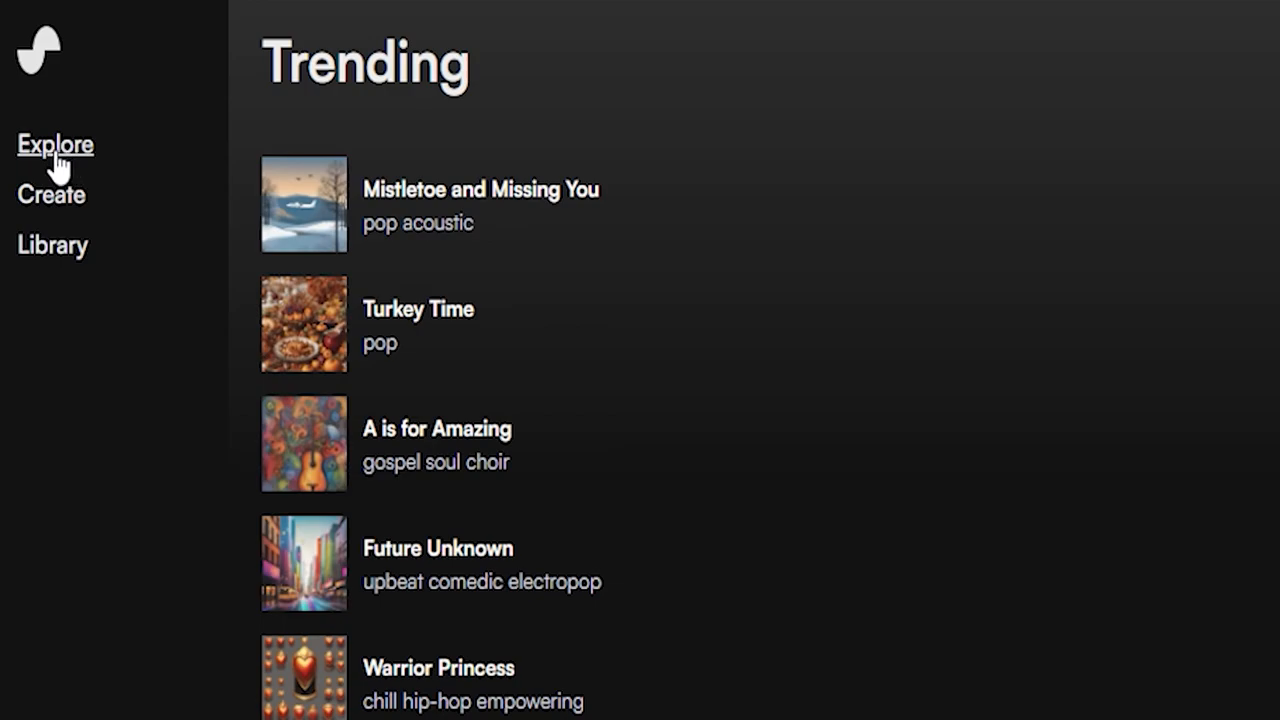
- Open the Create page and focus the Song Description box
{"action": "left_click", "coordinate": [51, 195]}
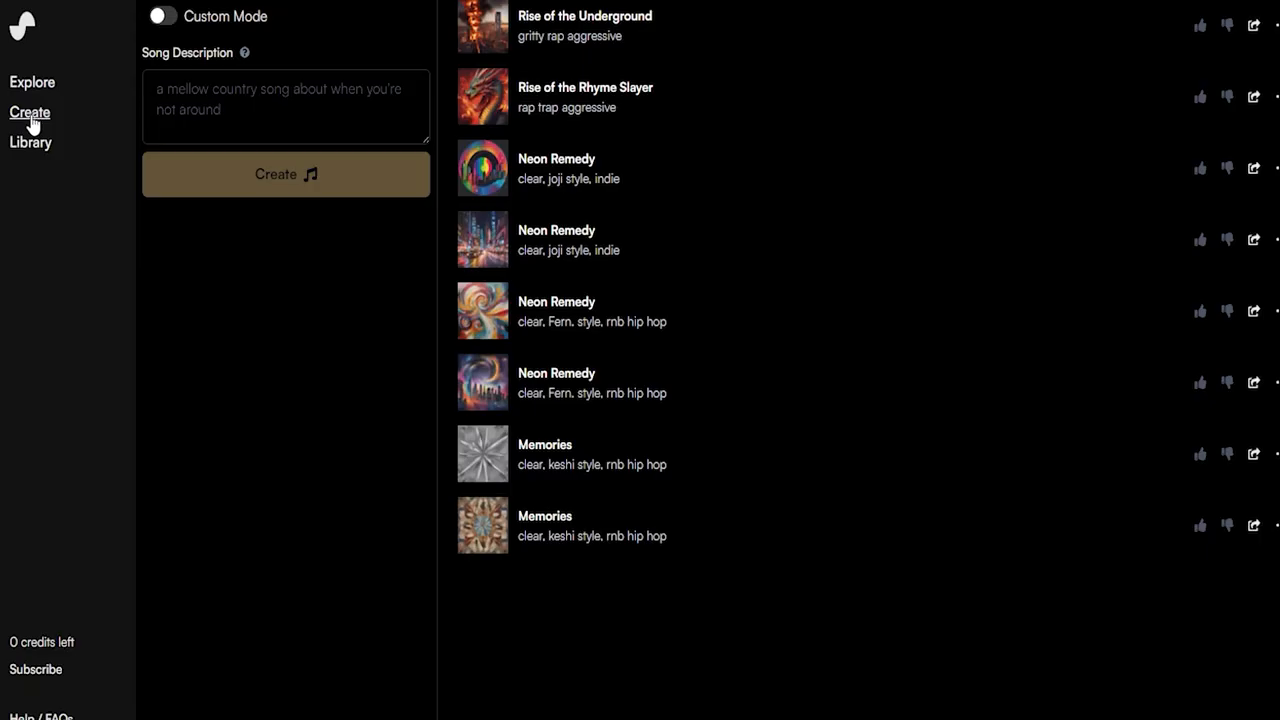
{"action": "left_click", "coordinate": [31, 142]}
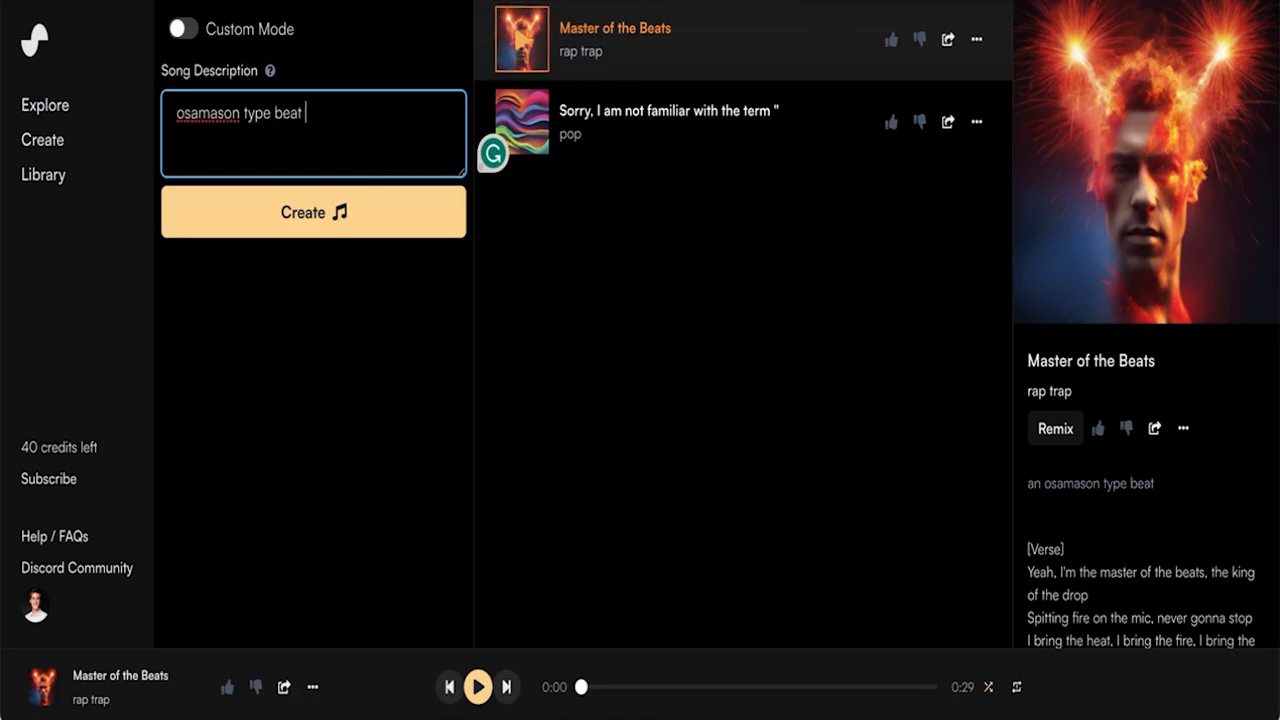
{"action": "mouse_move", "coordinate": [357, 218]}
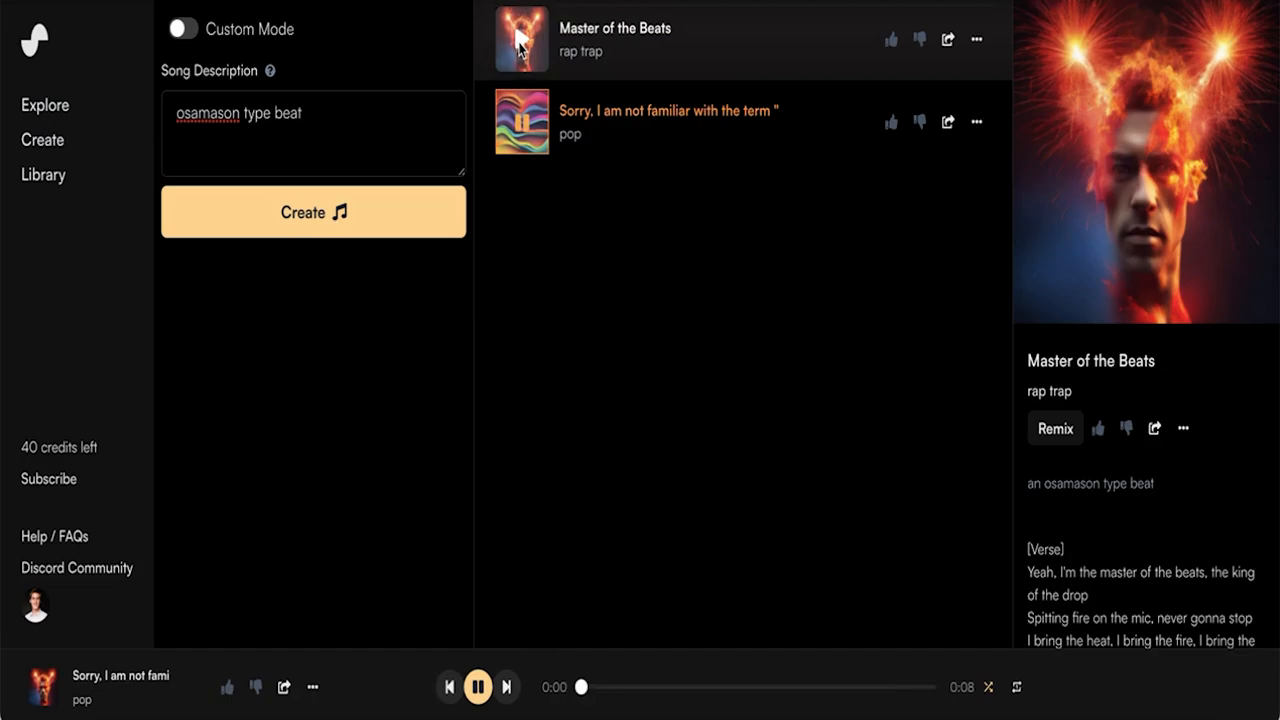
- Play a generated osamason type beat track, then return to Explore's Trending list
{"action": "left_click", "coordinate": [669, 120]}
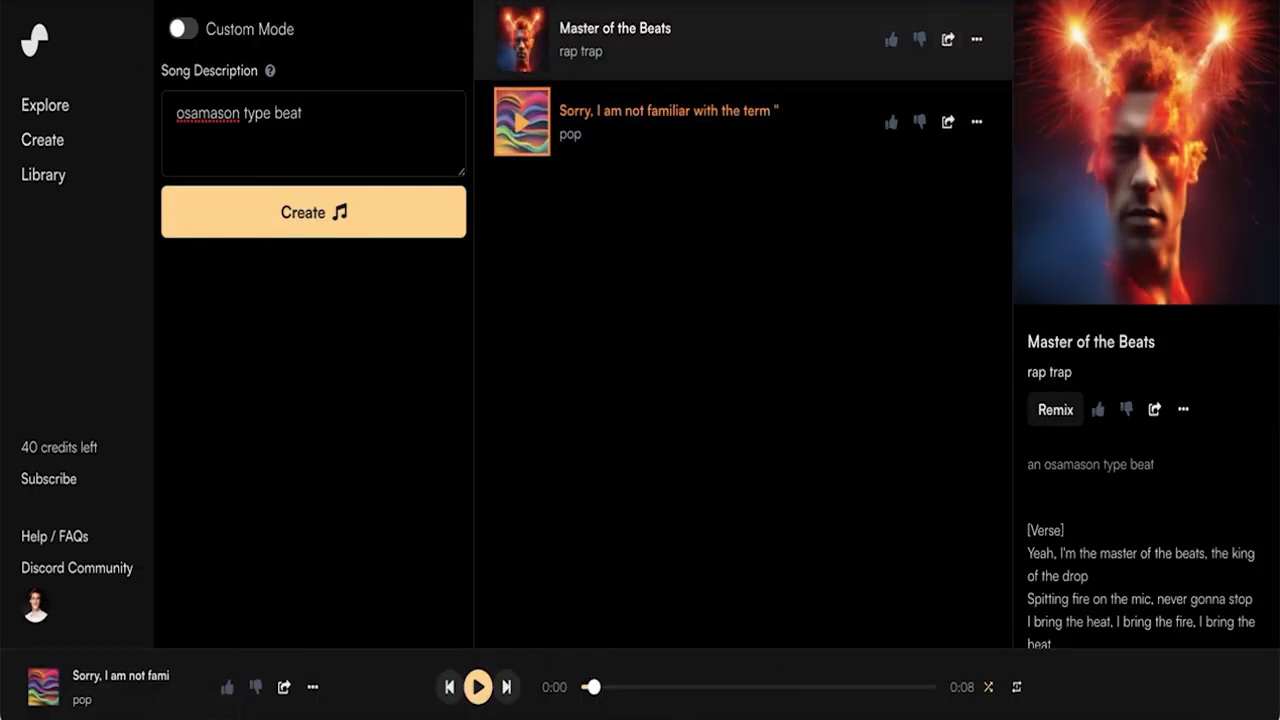
{"action": "left_click", "coordinate": [46, 105]}
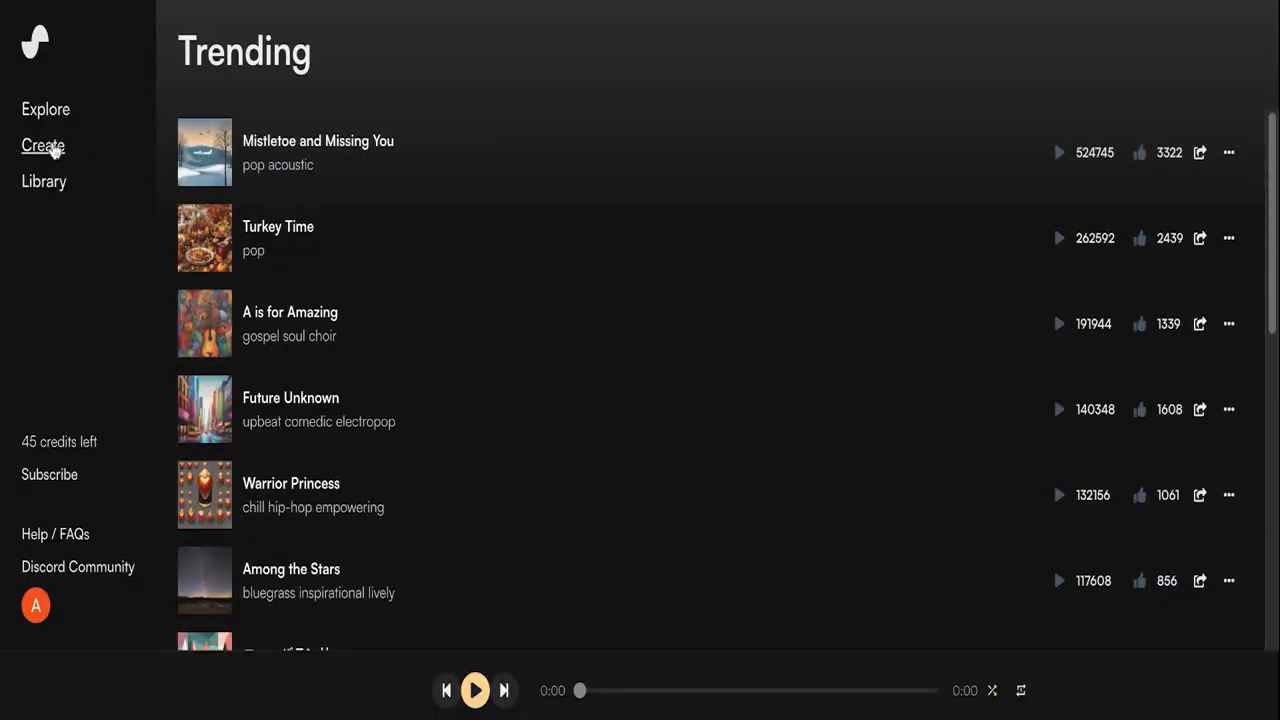
- On the Create page, replace the osamason type beat description with 'contempor...'
{"action": "left_click", "coordinate": [42, 145]}
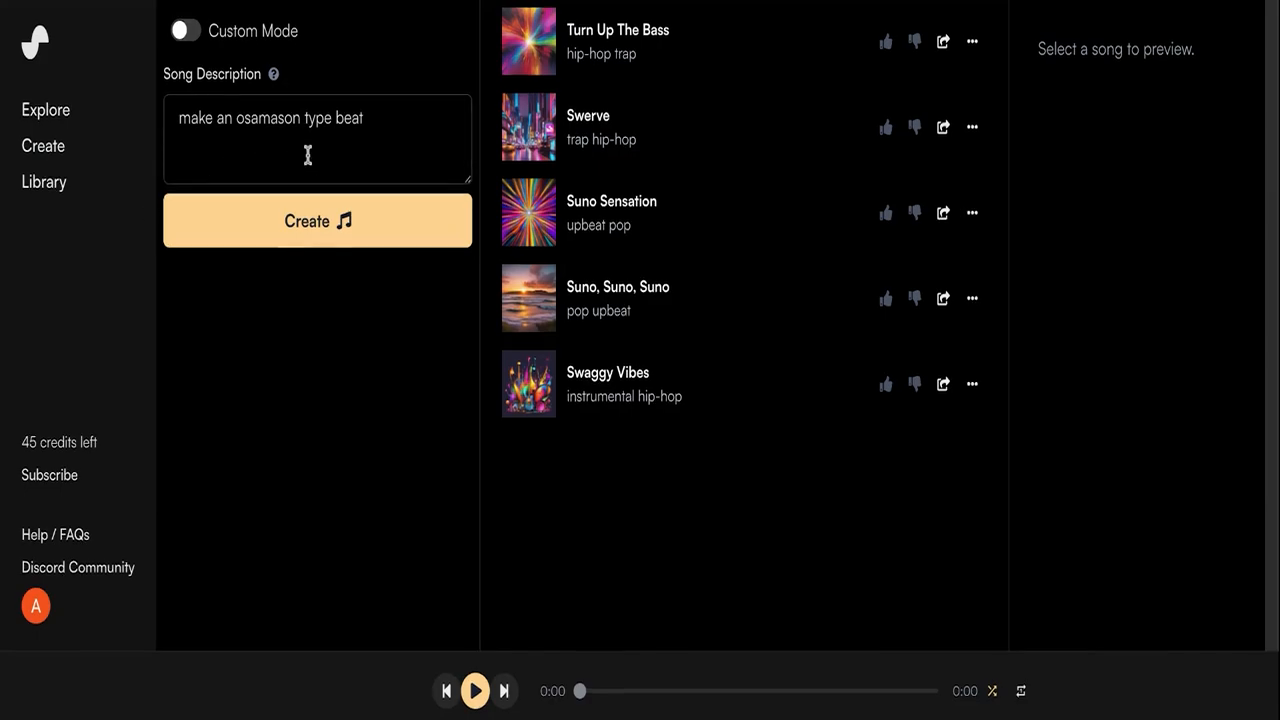
{"action": "triple_click", "coordinate": [270, 117]}
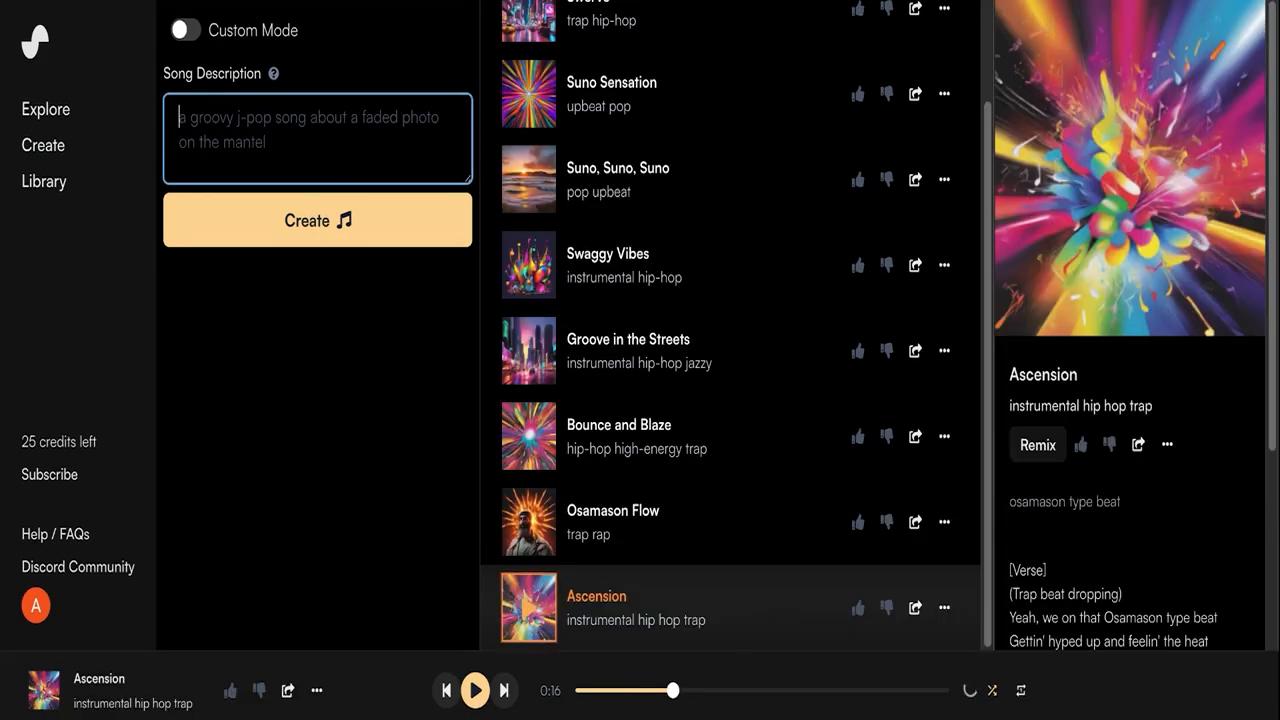
{"action": "type", "text": "contemporary rap,"}
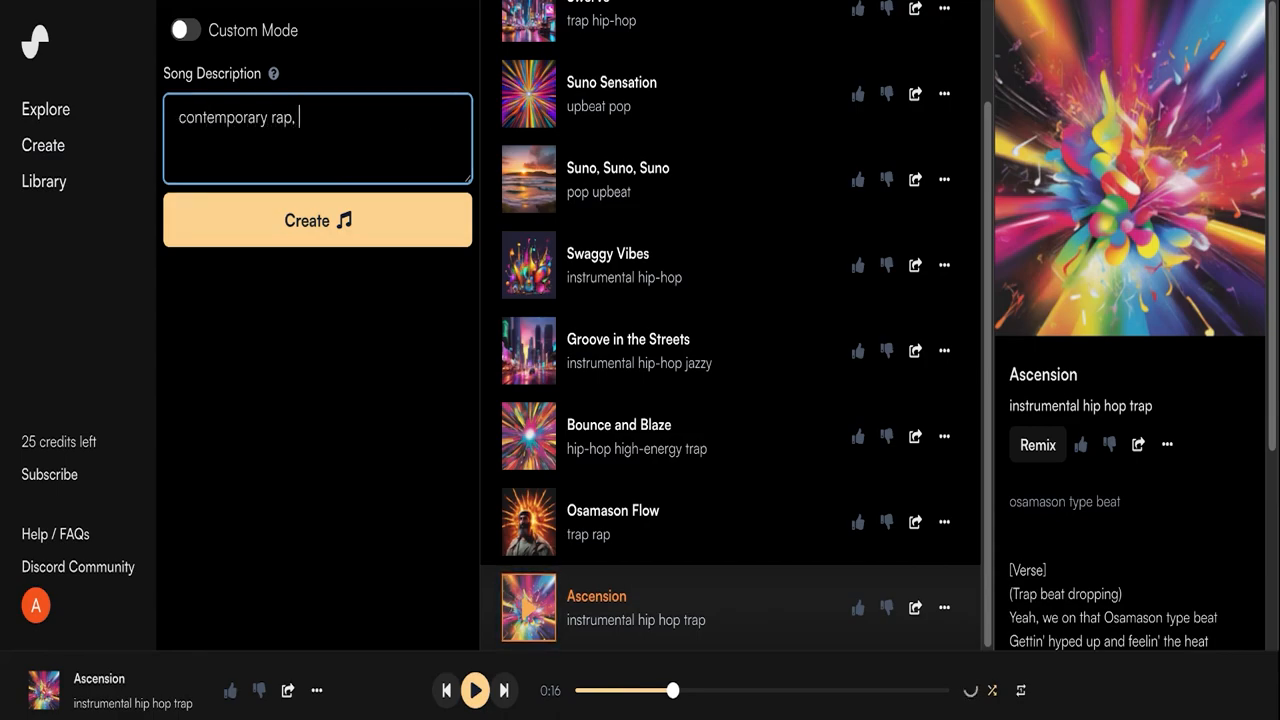
- Generate from 'contemporary rap, trap' and play City Streets and Money Moves
{"action": "type", "text": "trap"}
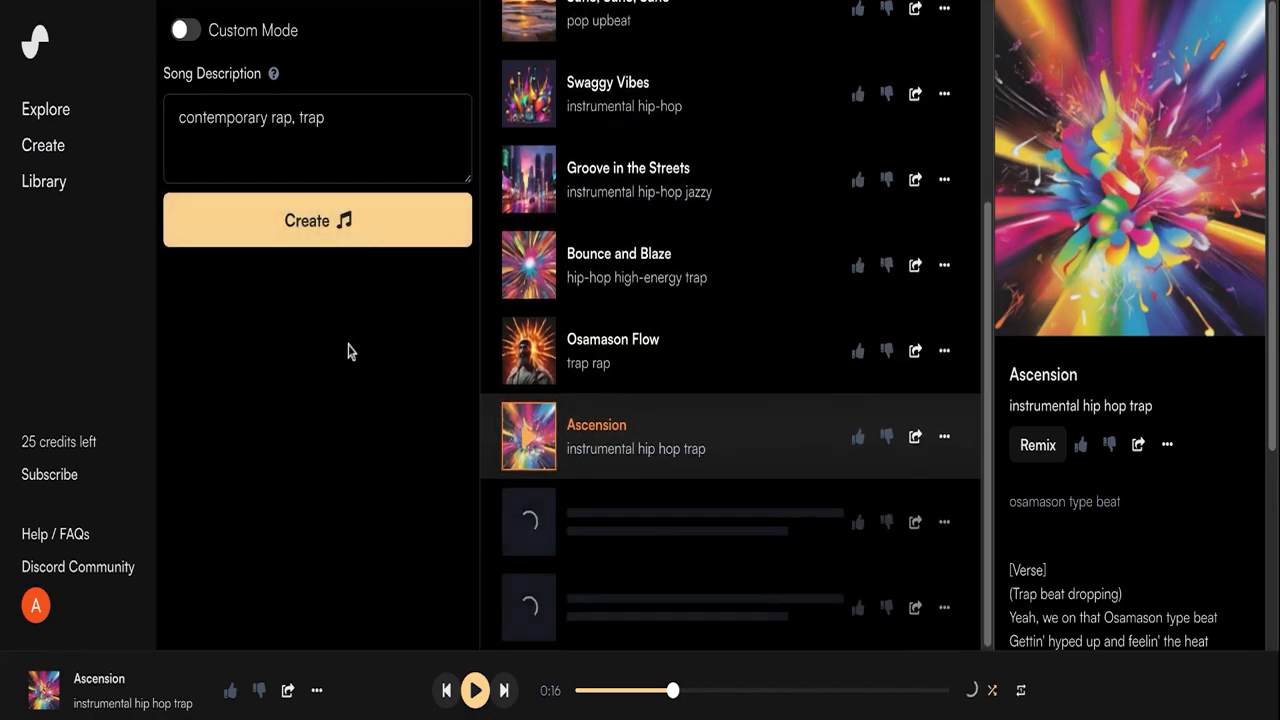
{"action": "left_click", "coordinate": [317, 220]}
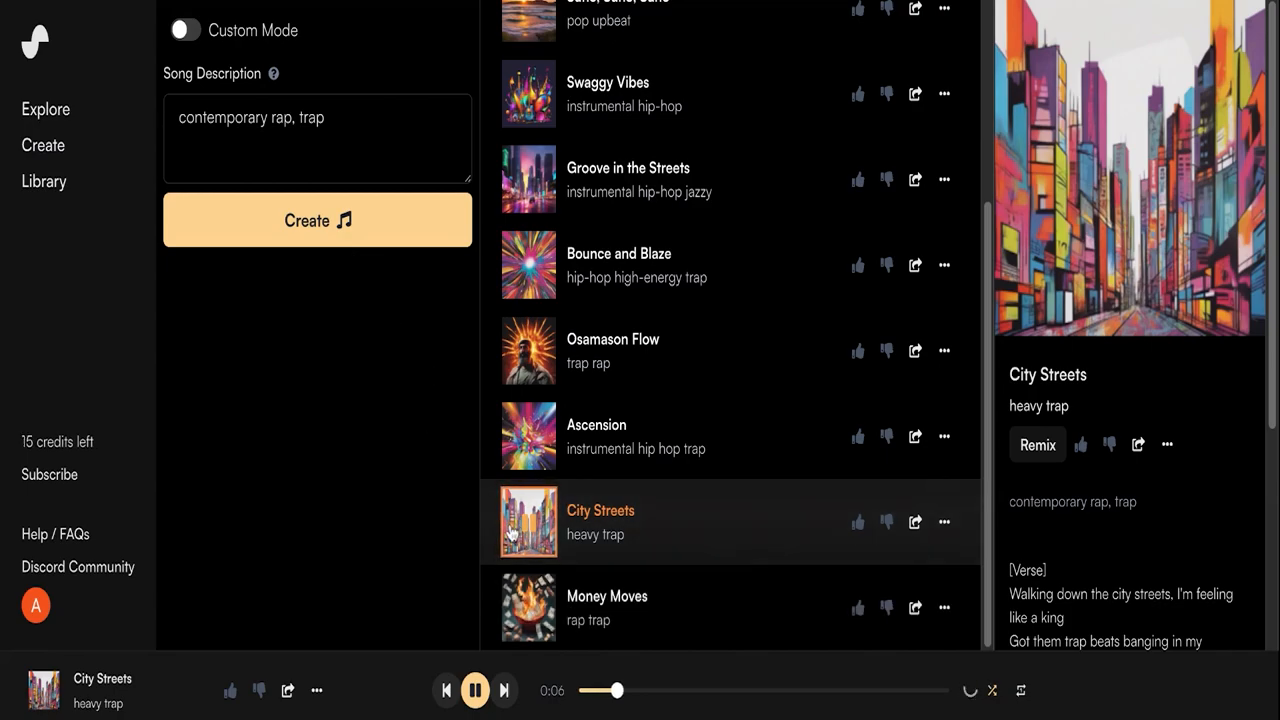
{"action": "left_click", "coordinate": [600, 510]}
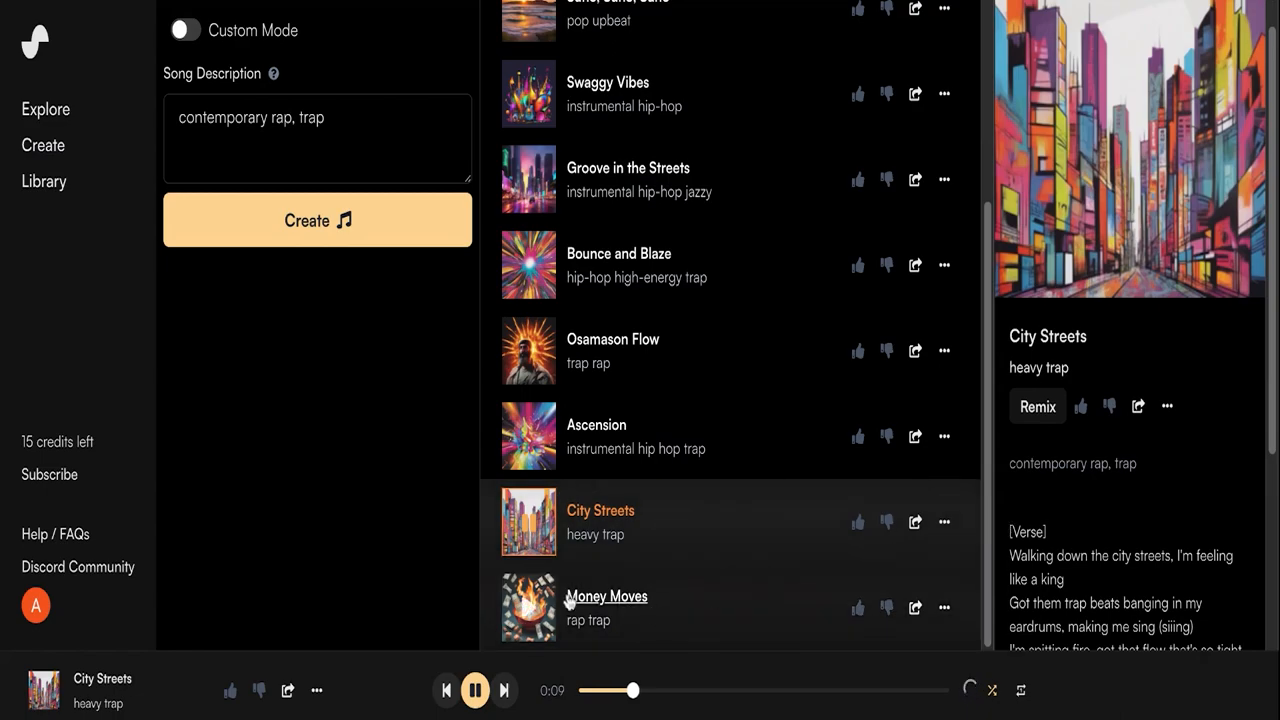
{"action": "left_click", "coordinate": [606, 596]}
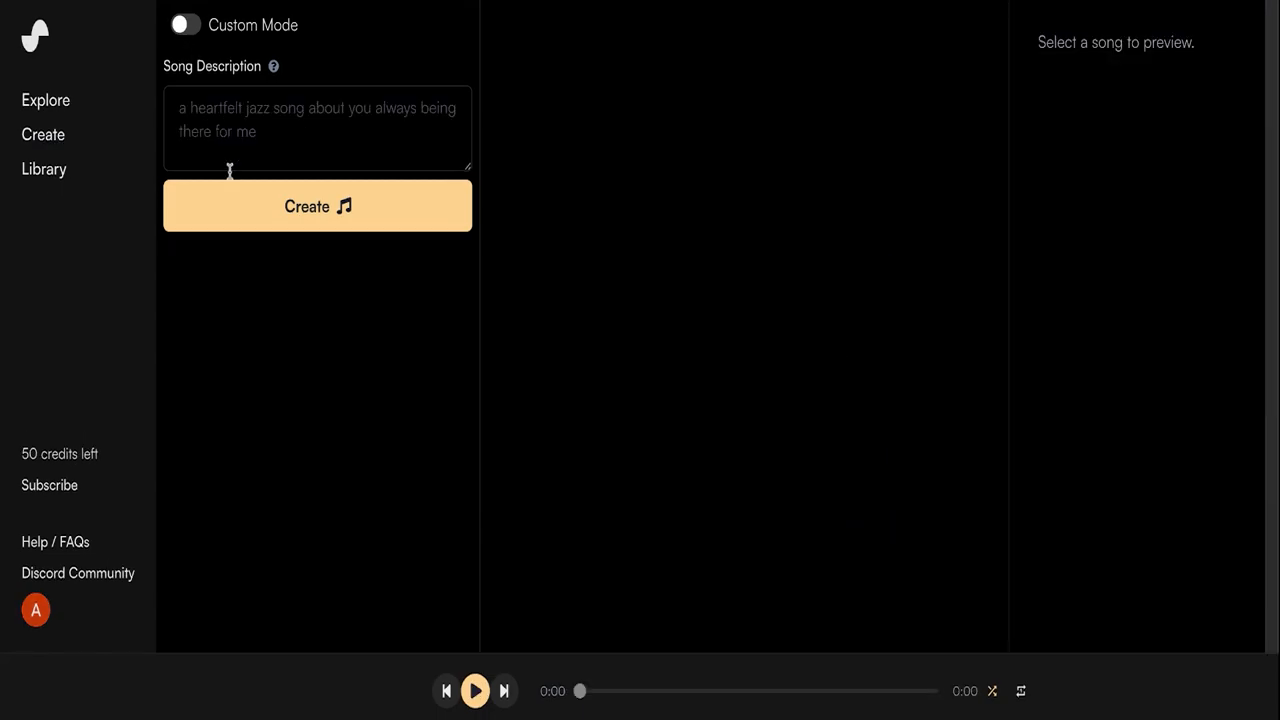
{"action": "mouse_move", "coordinate": [211, 38]}
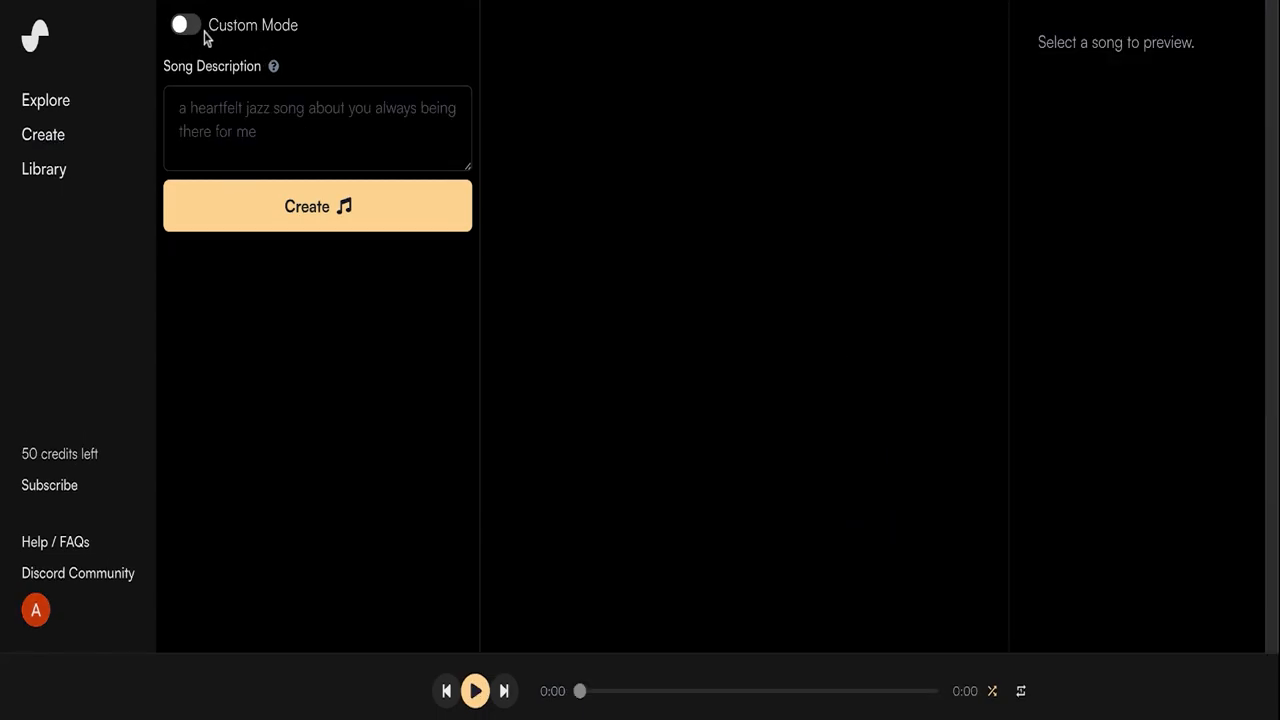
- Enable Custom Mode, focus the Lyrics field, and scroll to the style fields
{"action": "left_click", "coordinate": [186, 26]}
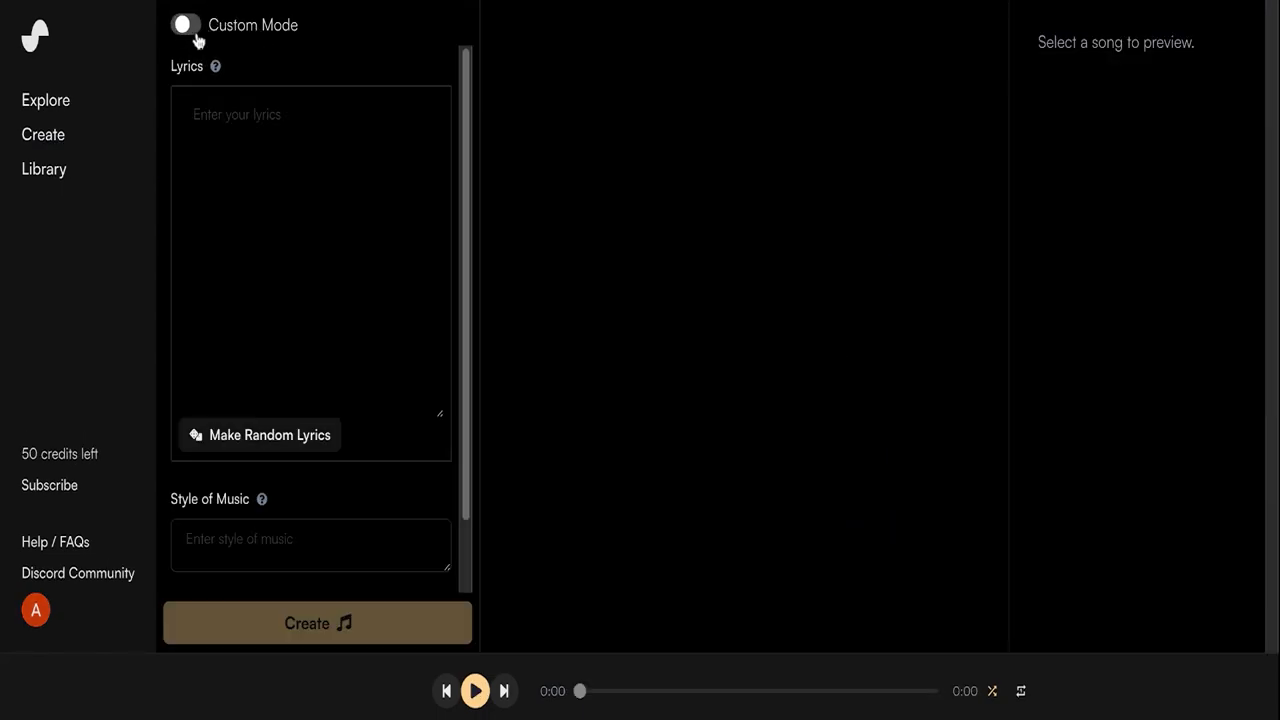
{"action": "left_click", "coordinate": [184, 26]}
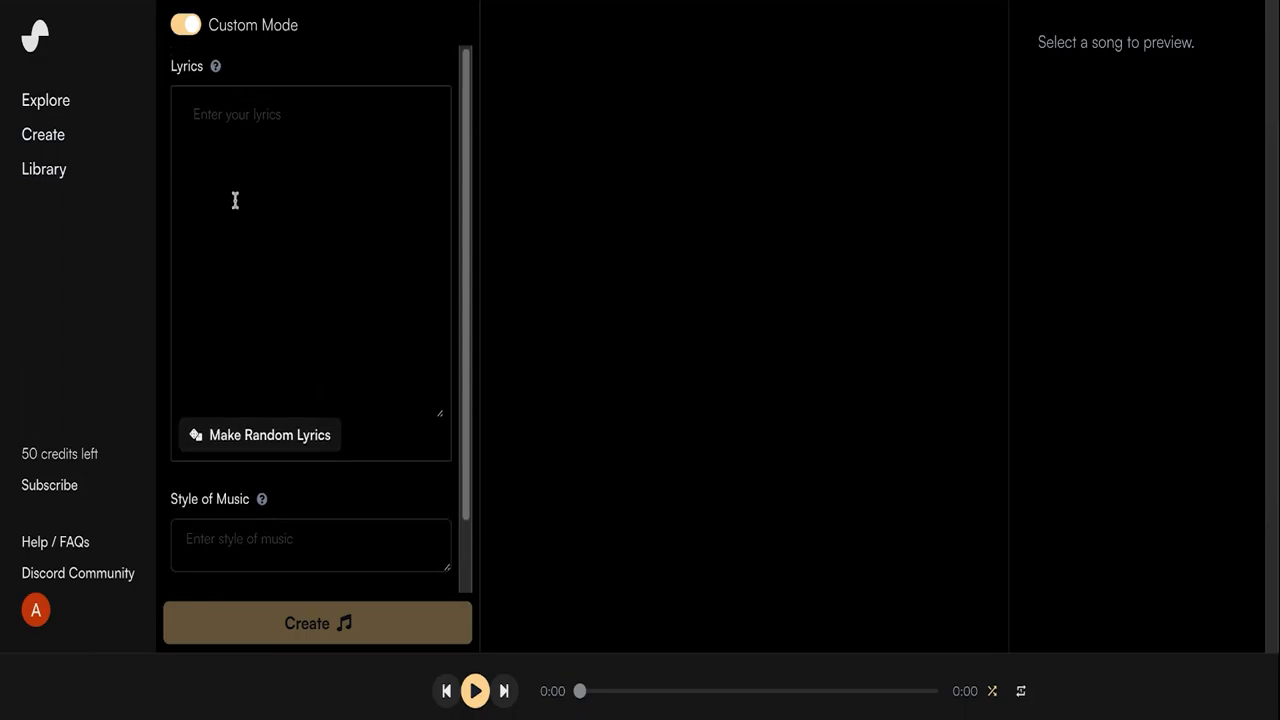
{"action": "mouse_move", "coordinate": [267, 128]}
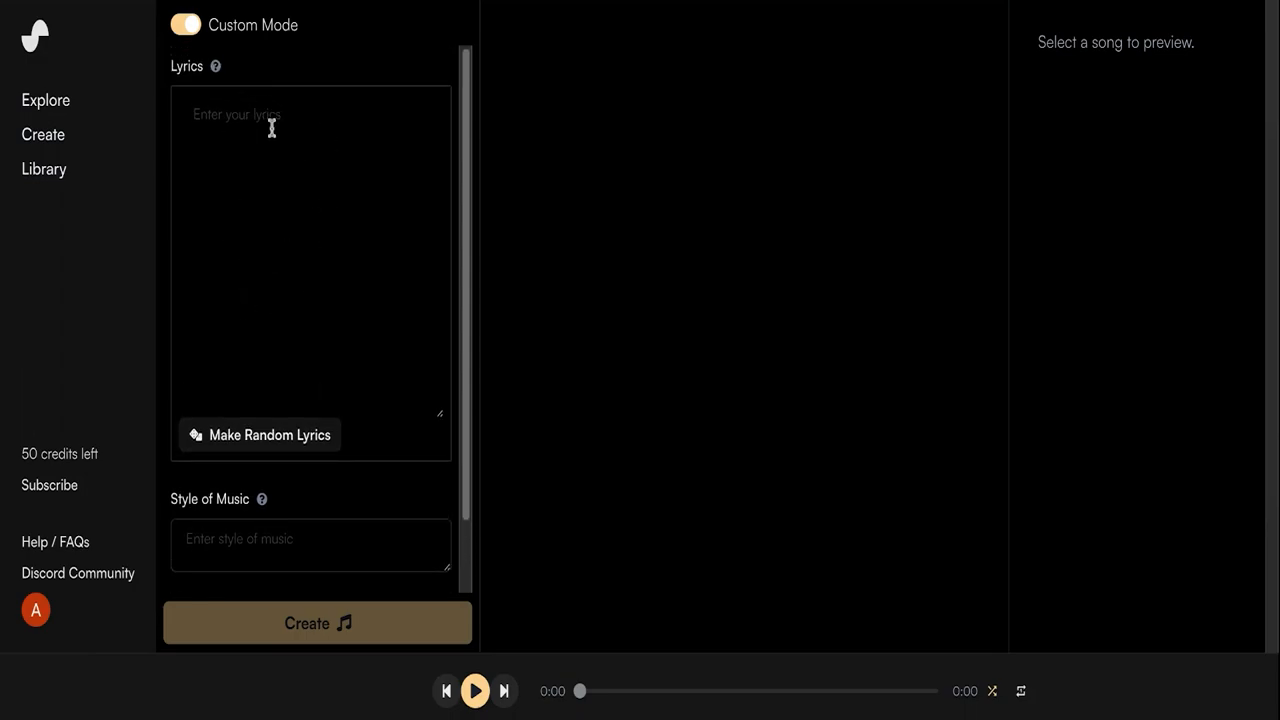
{"action": "scroll", "scroll_direction": "down", "scroll_amount": 3}
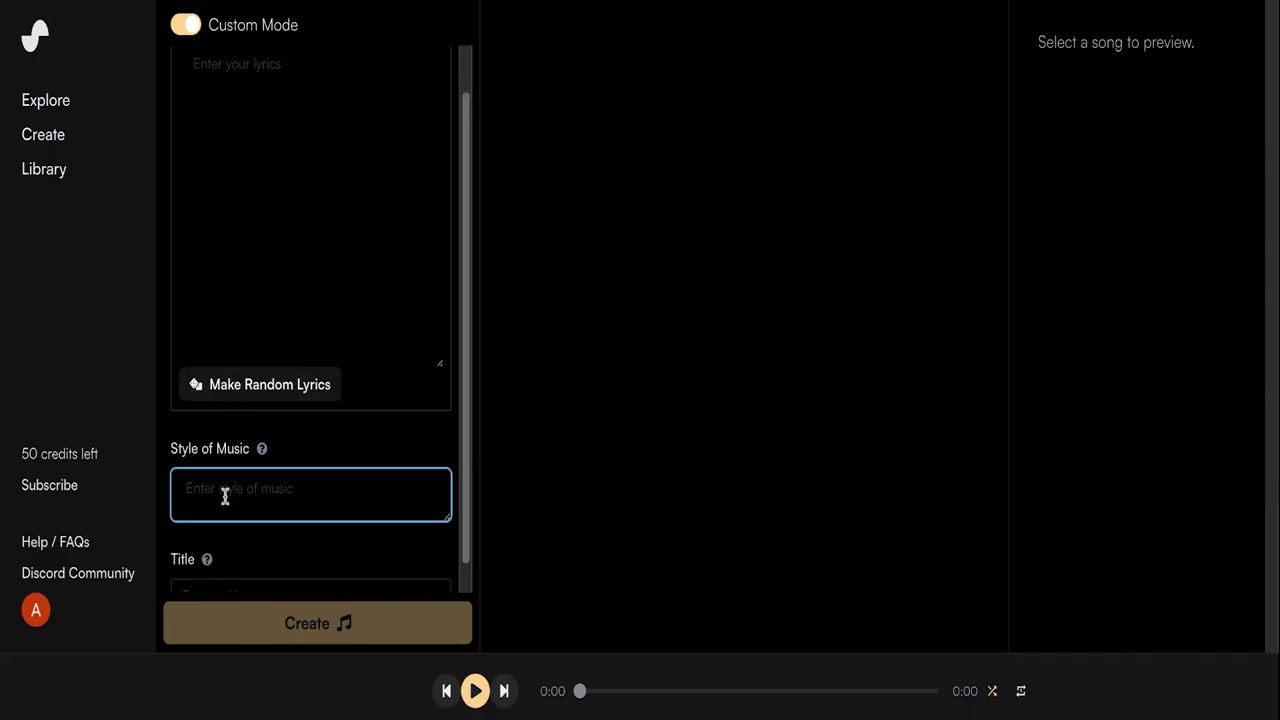
- Generate songs from the 'trap, heavy bass' style and like the first track
{"action": "type", "text": "trap, heav"}
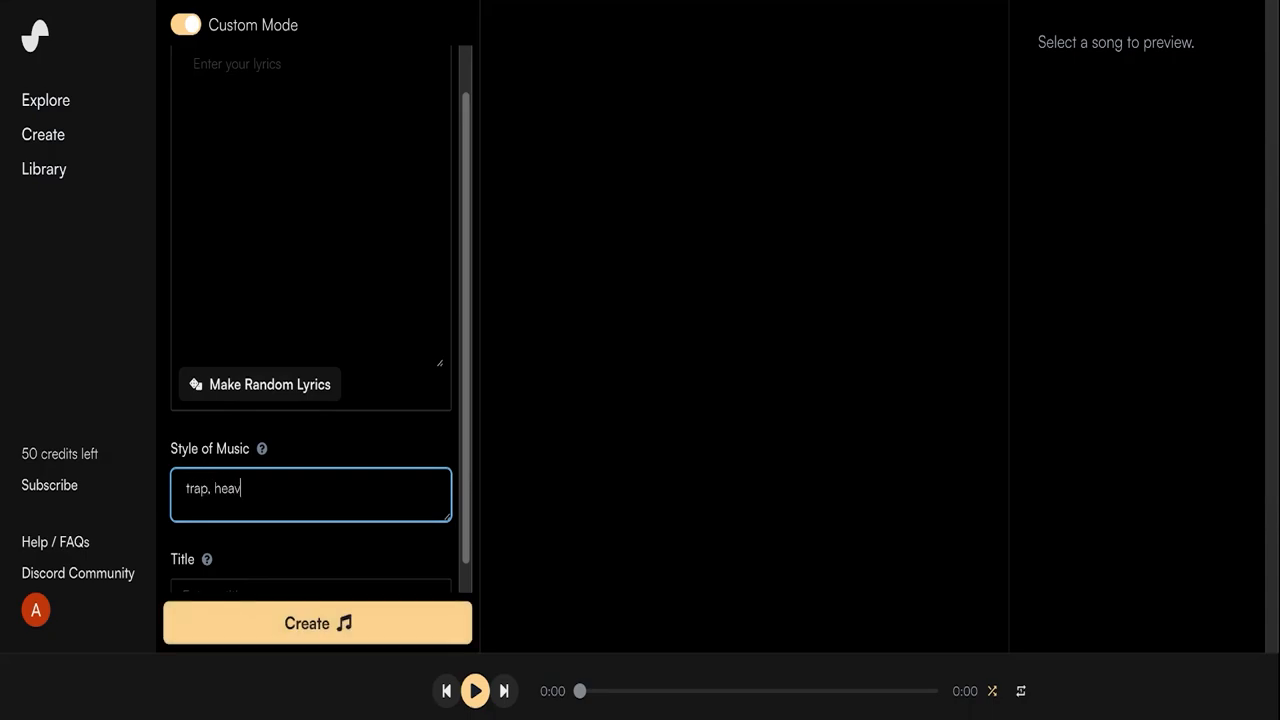
{"action": "left_click", "coordinate": [313, 623]}
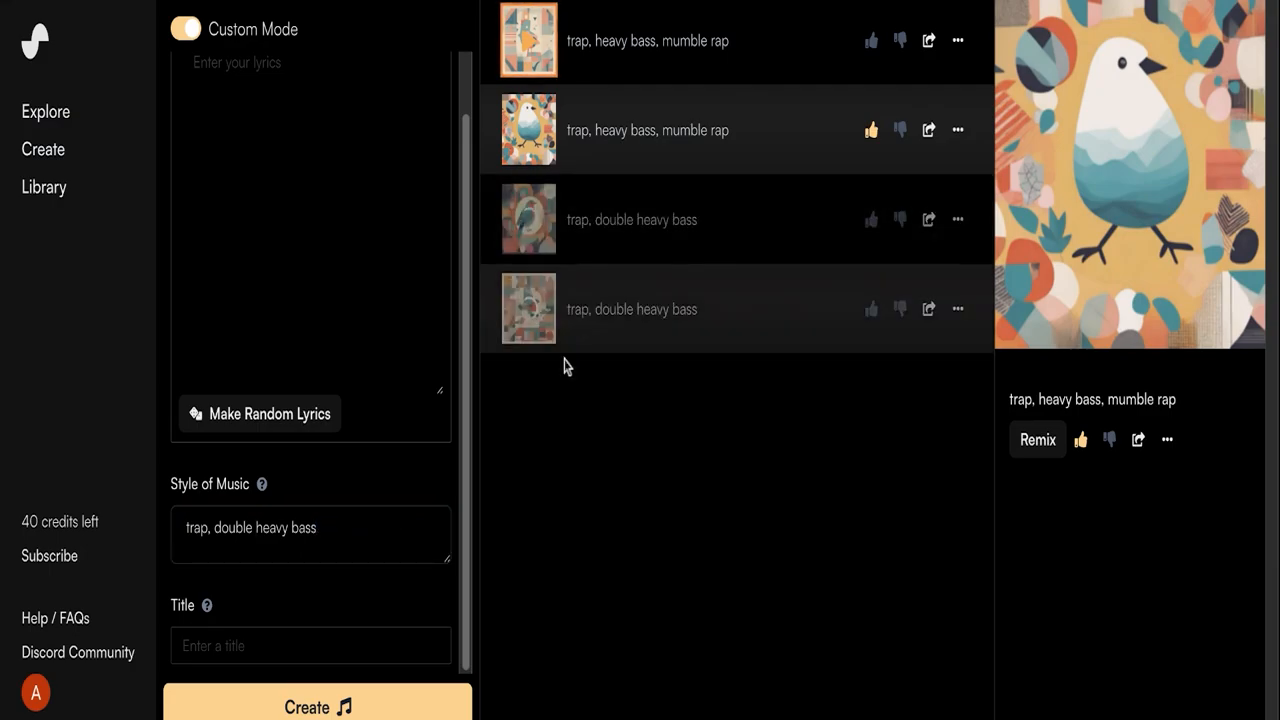
{"action": "left_click", "coordinate": [631, 219]}
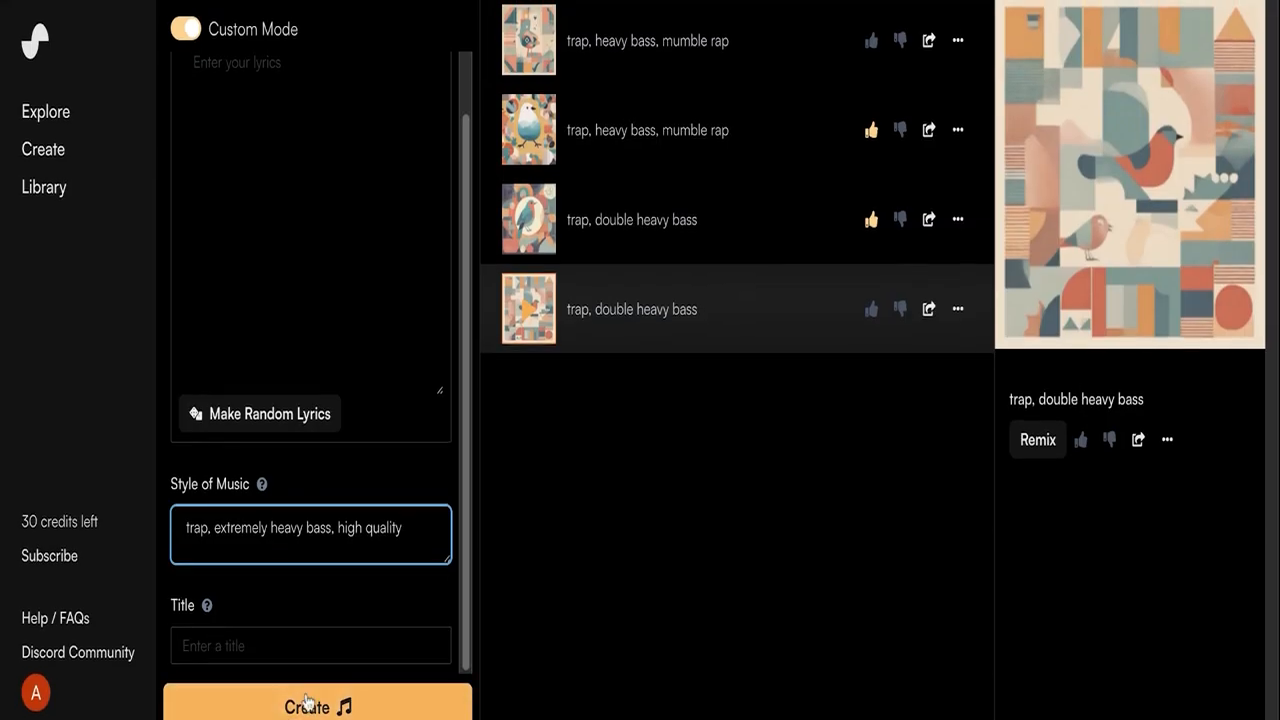
- Create two tracks using the 'trap, extremely heavy bass, high quality' style
{"action": "left_click", "coordinate": [305, 708]}
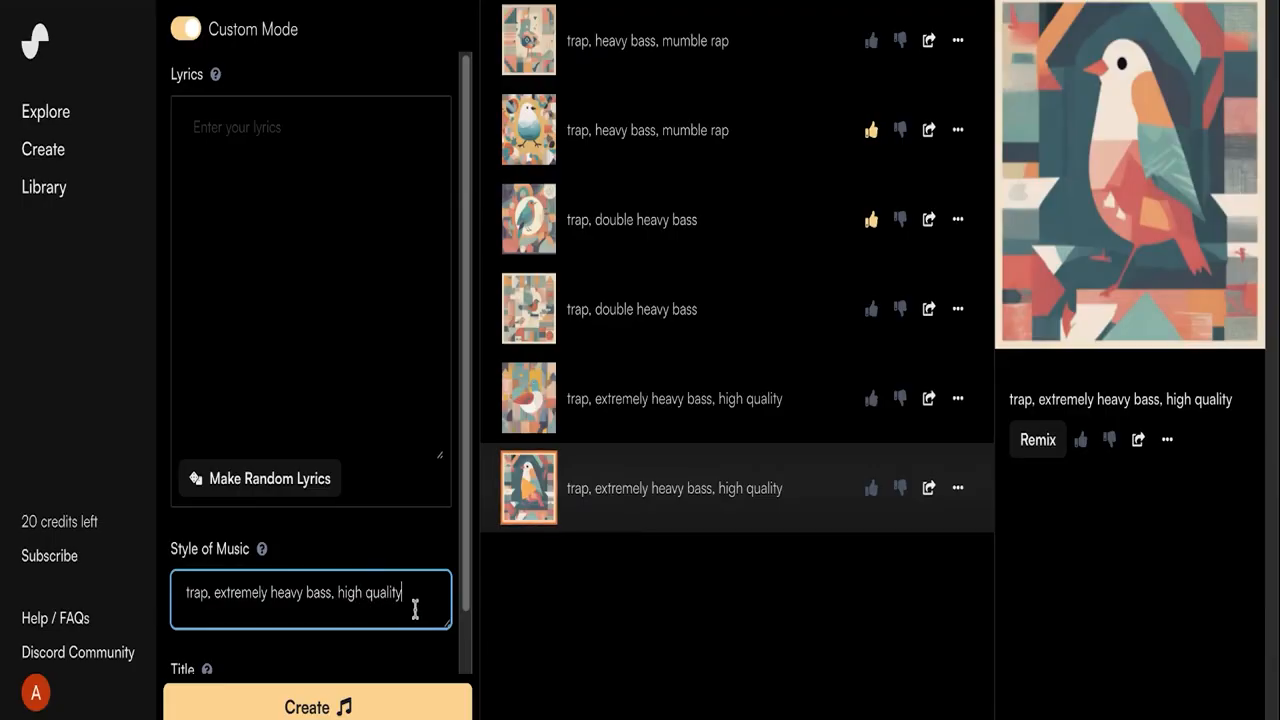
- Add 'audio clipping' to the style, generate, and play the new track
{"action": "type", "text": ","}
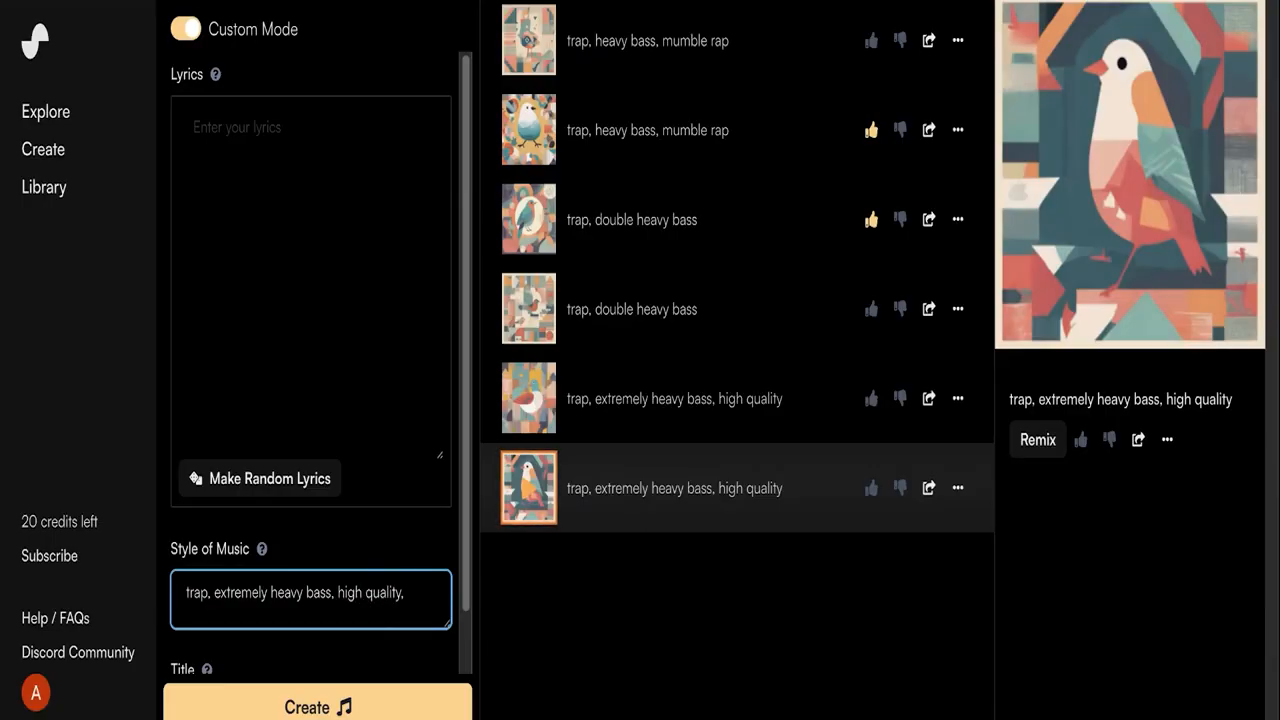
{"action": "type", "text": "audio clipping"}
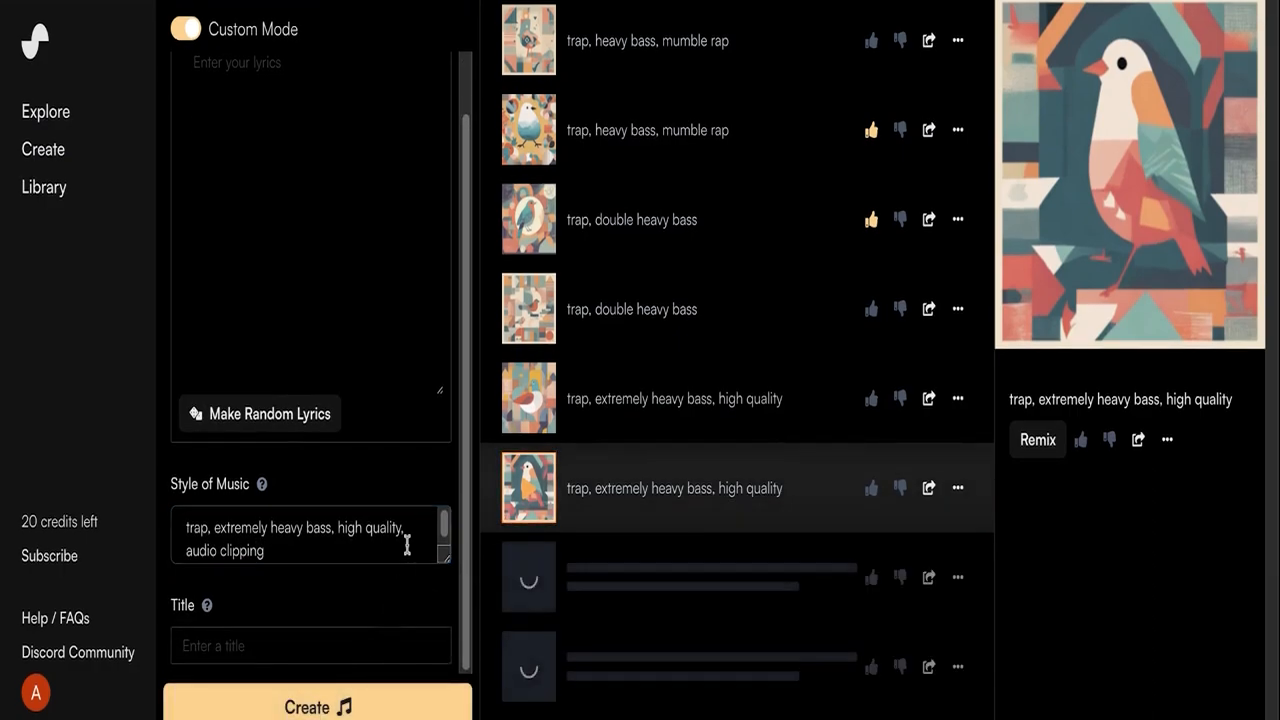
{"action": "mouse_move", "coordinate": [406, 551]}
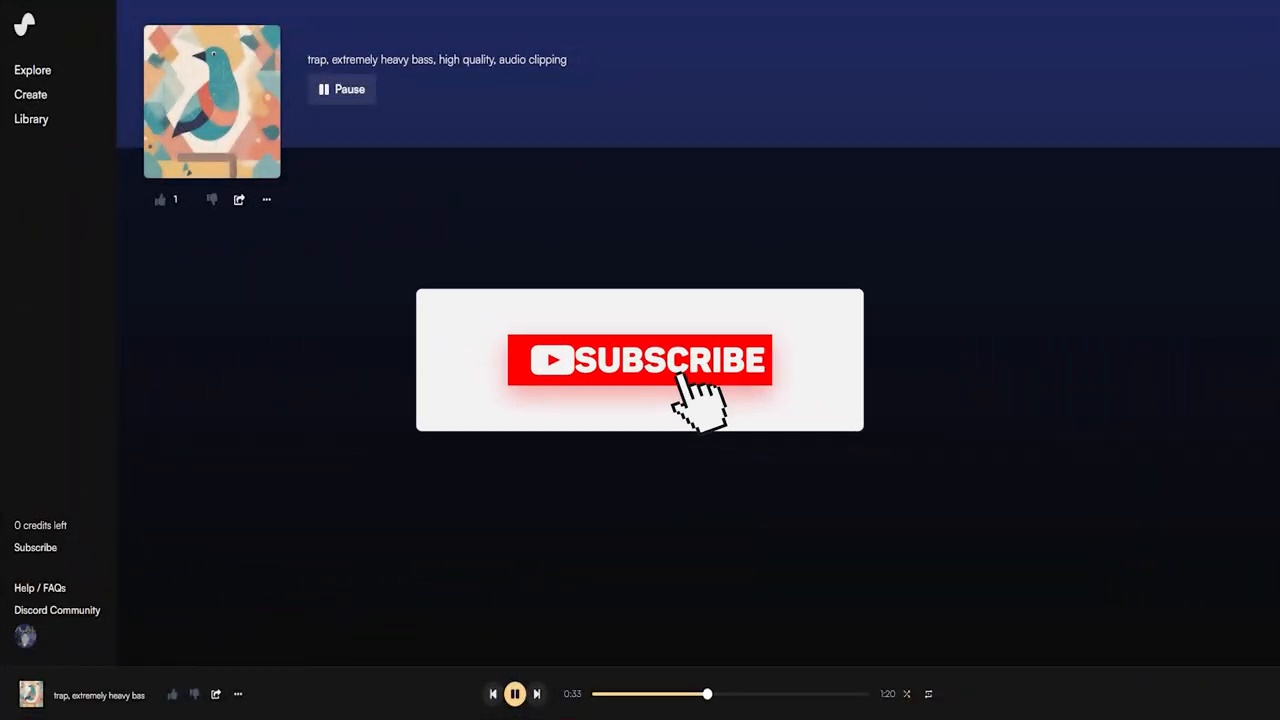
{"action": "left_click", "coordinate": [640, 360]}
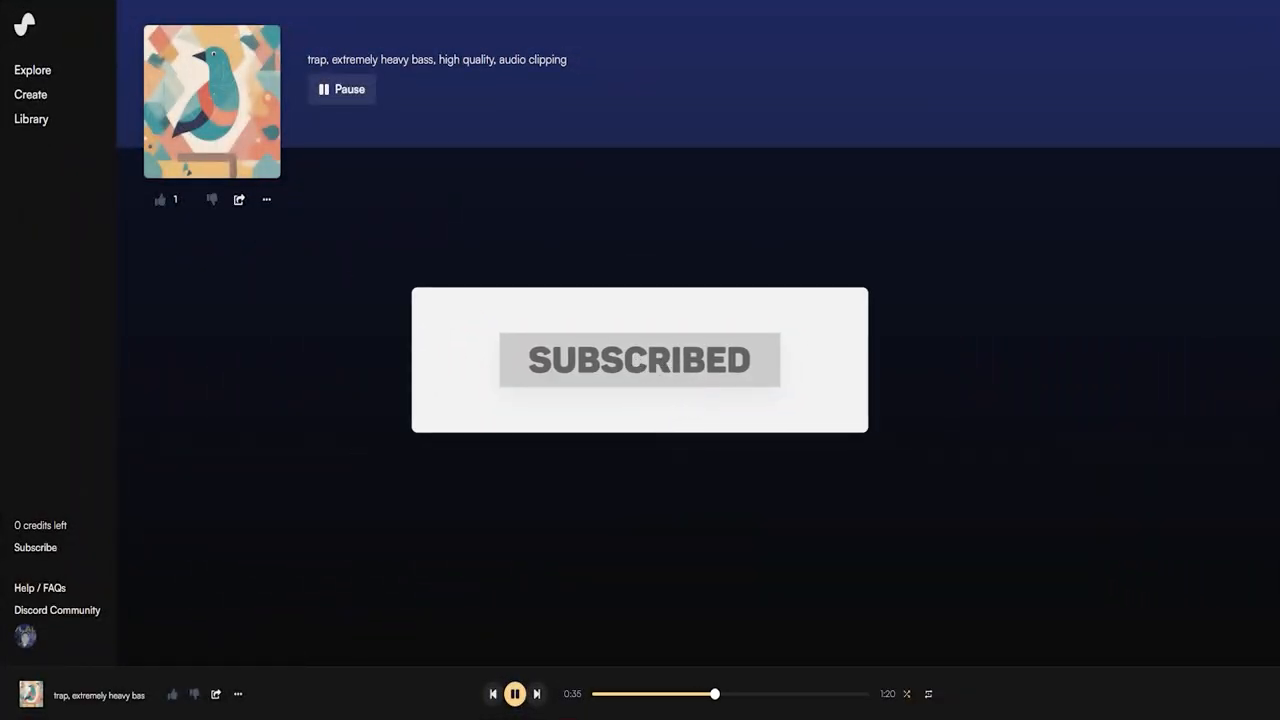